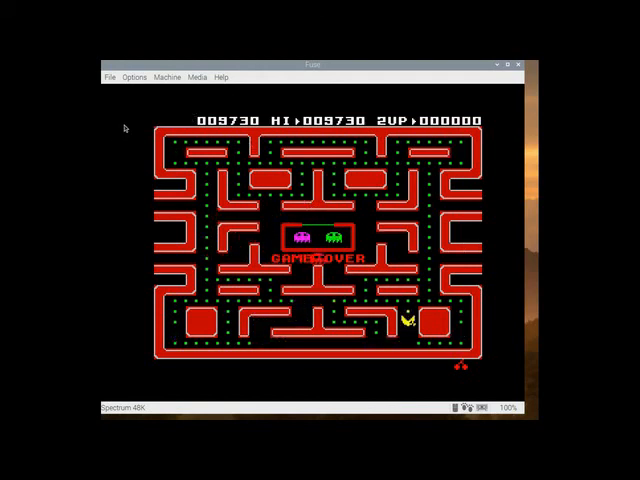
Step: Show the About Fuse dialog (version 1.5.7) over the Ms. Pac-Man title screen
click(110, 76)
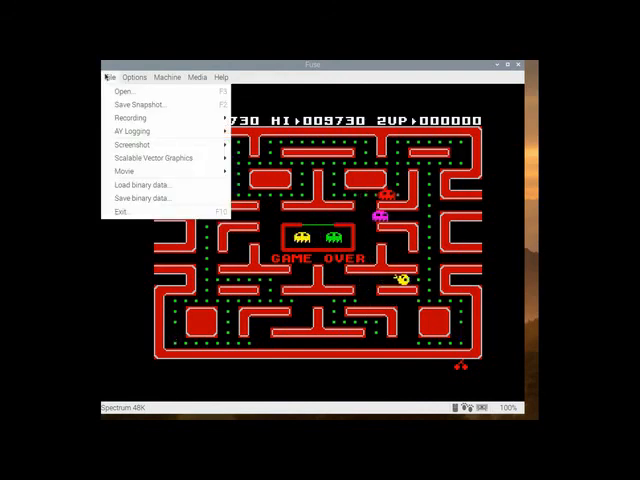
click(164, 76)
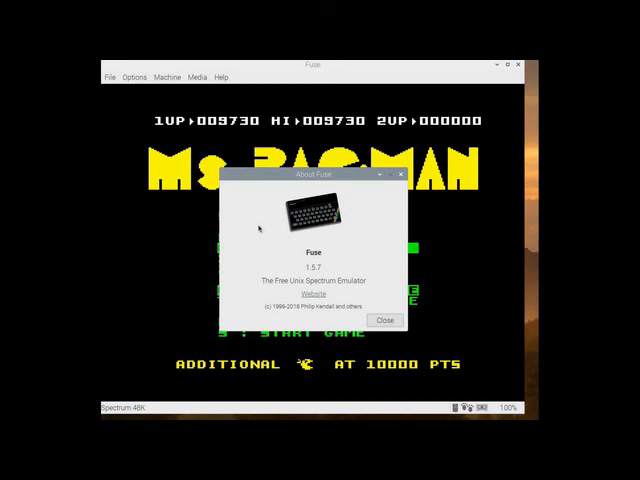
mouse_move(280, 262)
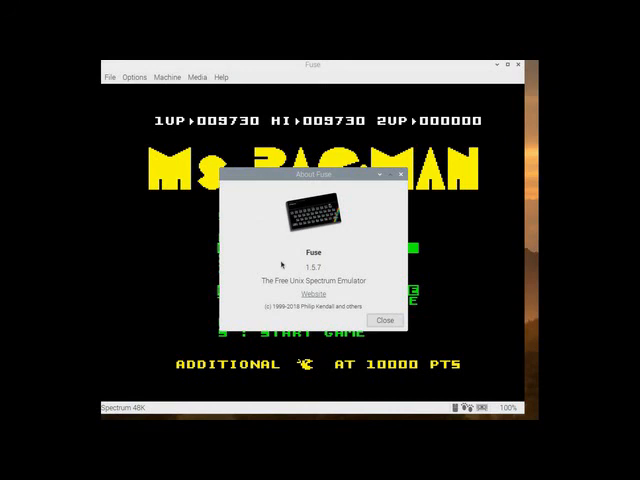
mouse_move(440, 320)
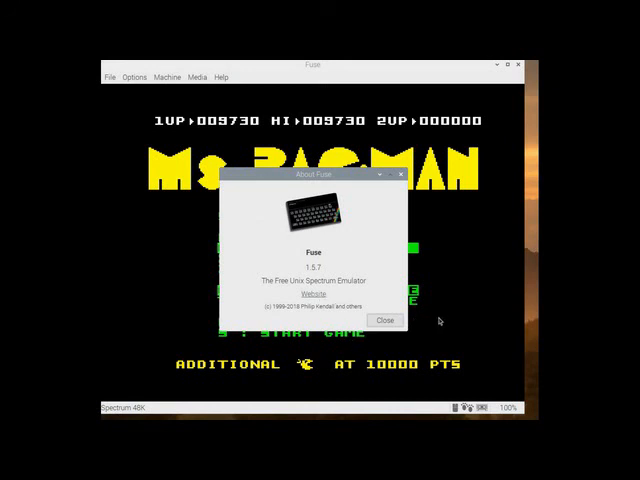
mouse_move(384, 320)
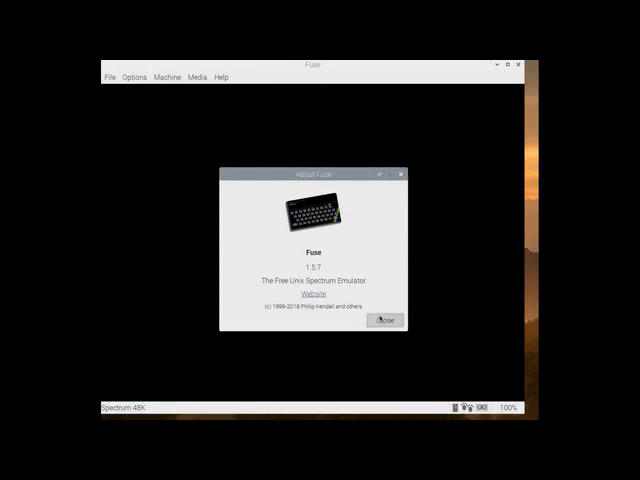
Step: Dismiss About, then reset the emulated Spectrum via Machine > Reset and confirm it
click(384, 320)
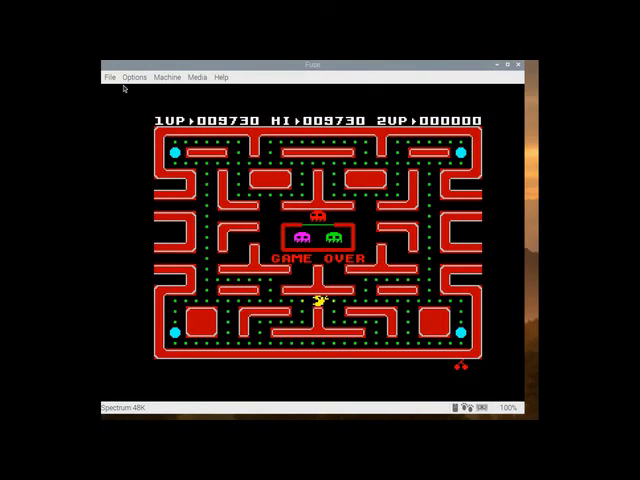
click(110, 76)
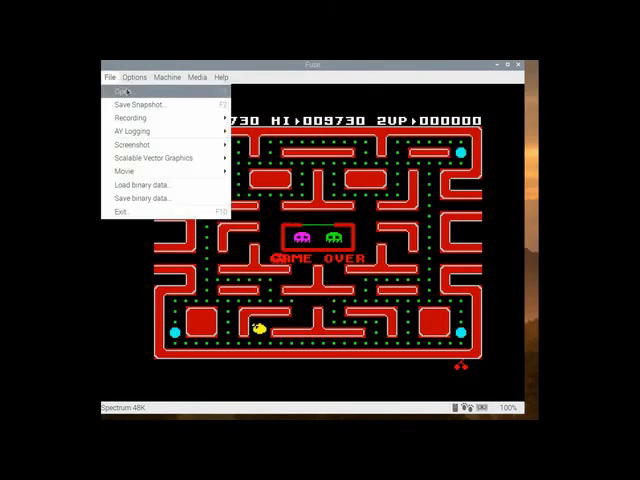
click(168, 76)
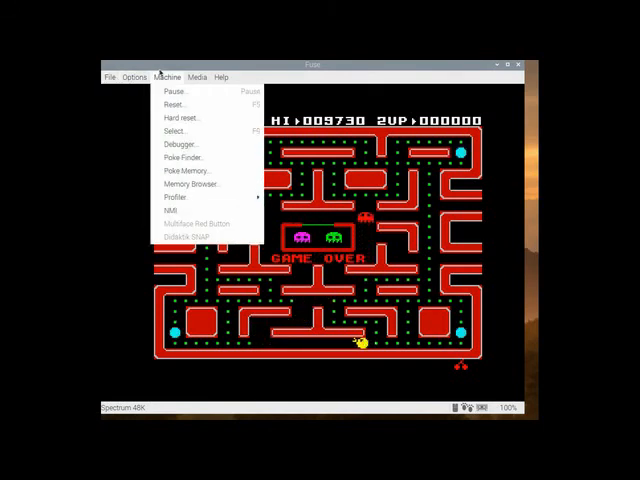
click(174, 104)
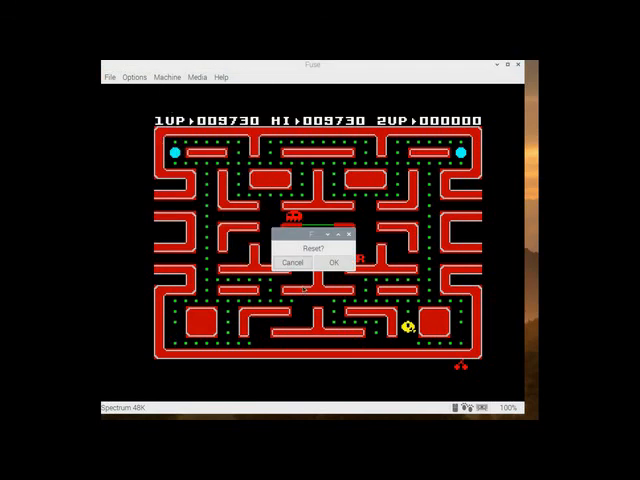
click(334, 262)
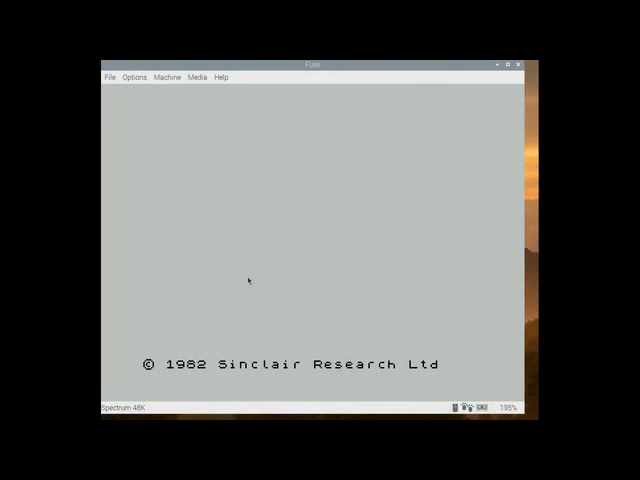
mouse_move(108, 76)
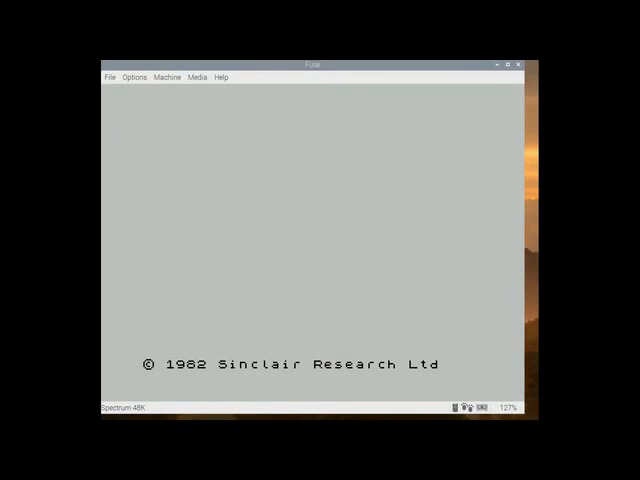
Step: Reload the Ms. Pac-Man tape from File > Open so its title screen returns
click(112, 76)
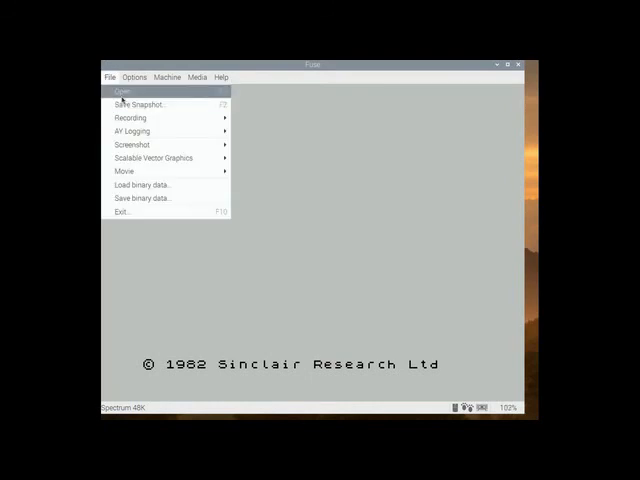
click(120, 92)
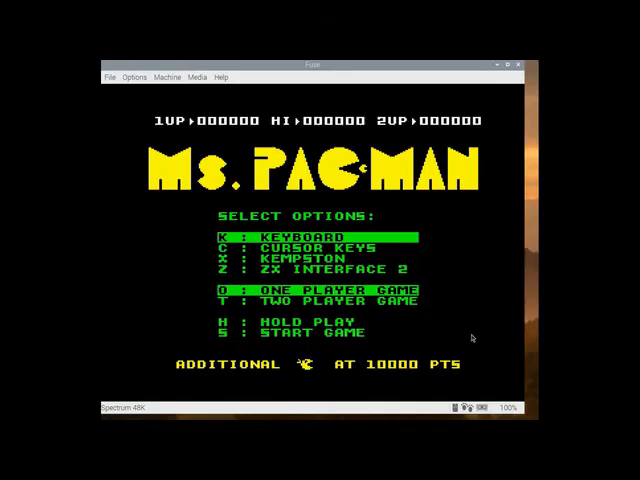
mouse_move(426, 318)
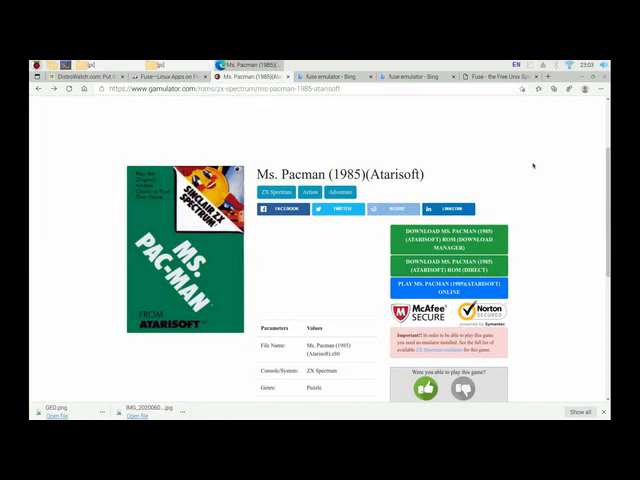
Step: Scroll through the Gamulator Ms. Pacman (1985)(Atarisoft) page's download and play-online options
scroll(up, 3)
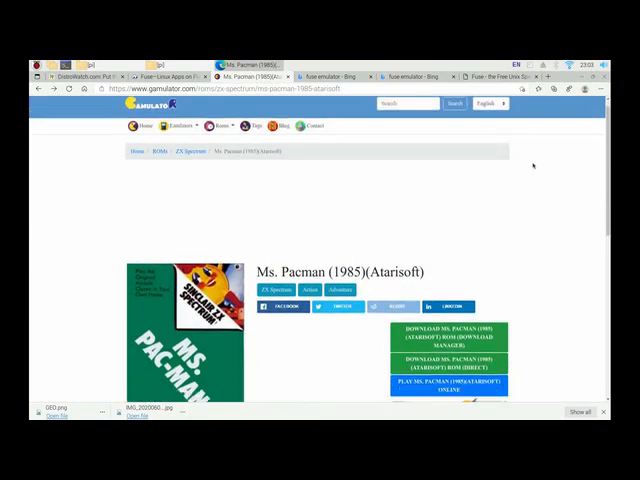
scroll(down, 3)
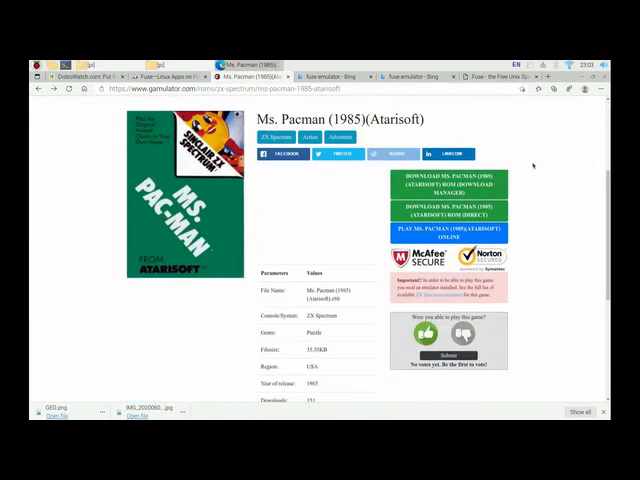
scroll(up, 3)
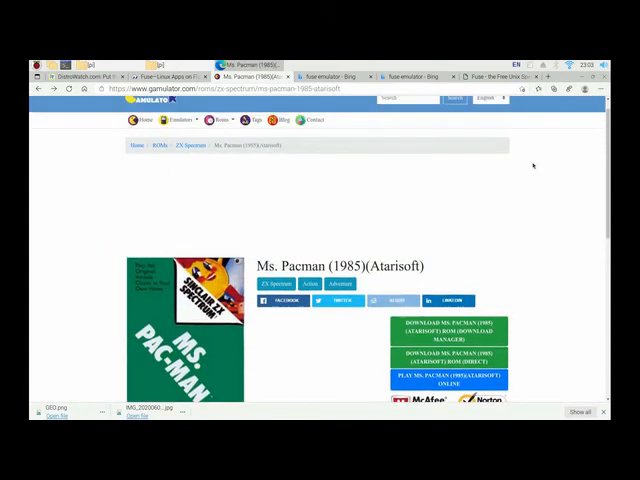
scroll(down, 3)
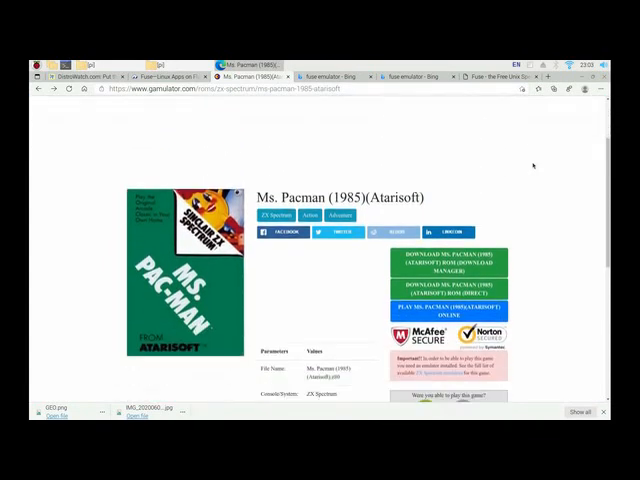
scroll(down, 3)
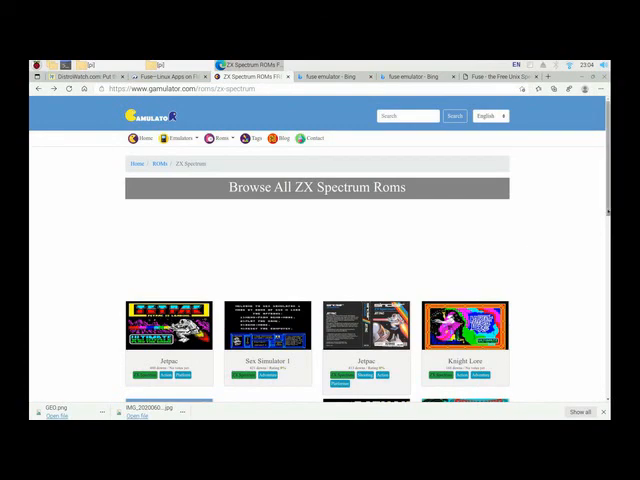
Step: Scroll down the Browse All ZX Spectrum Roms listing past its game thumbnails
scroll(down, 3)
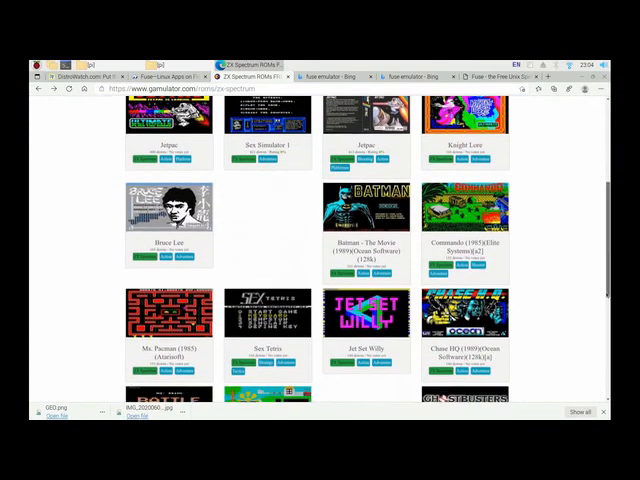
scroll(down, 3)
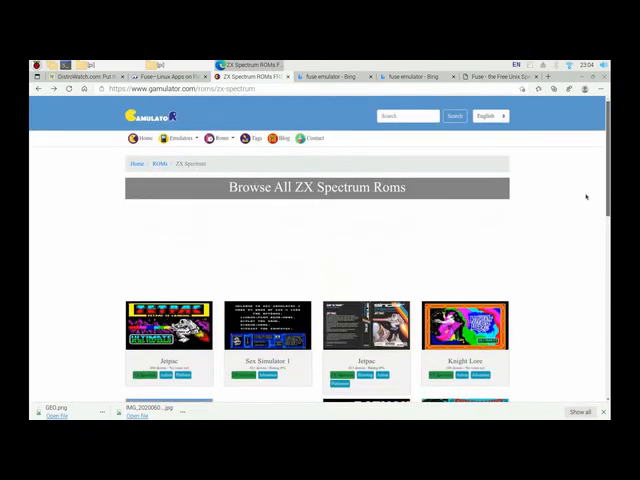
mouse_move(580, 186)
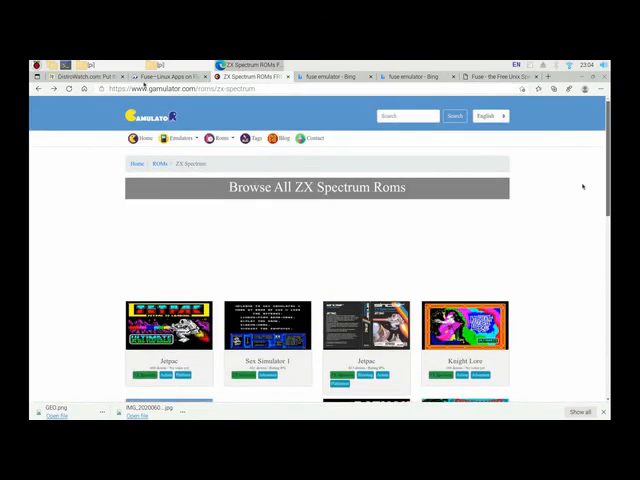